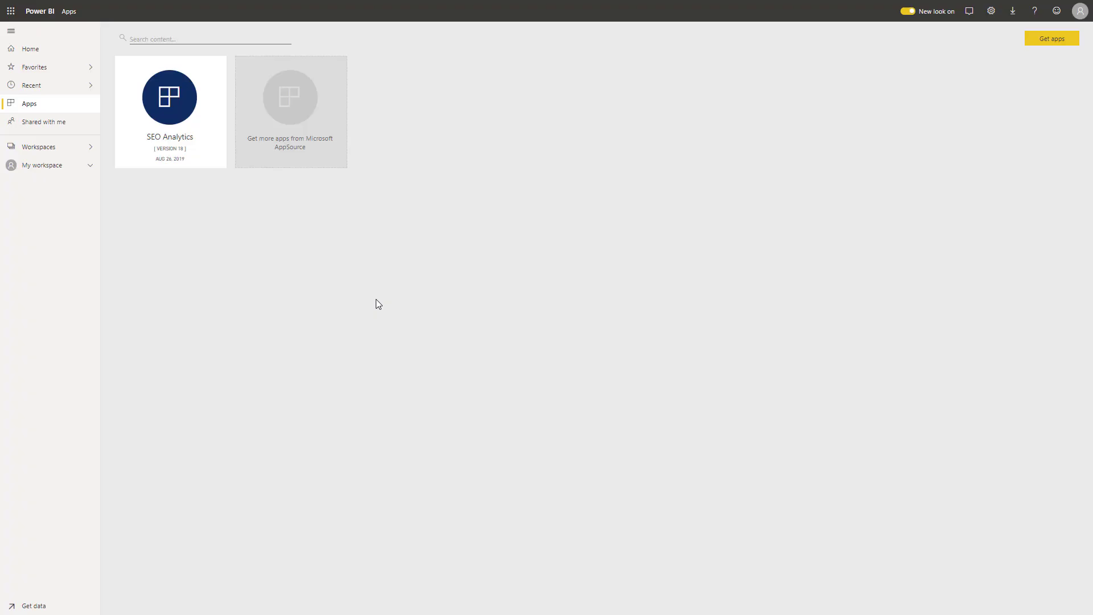
- Open the SEO Analytics app tile from the Apps page
{"action": "left_click", "coordinate": [169, 98]}
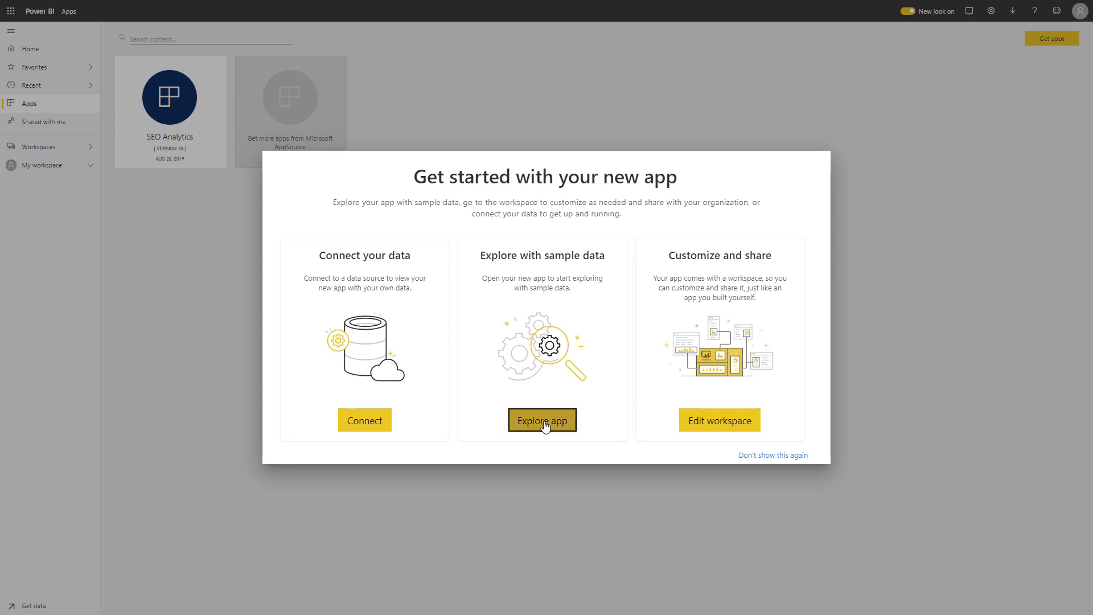
- Explore the SEO Analytics app using its sample data
{"action": "left_click", "coordinate": [542, 420]}
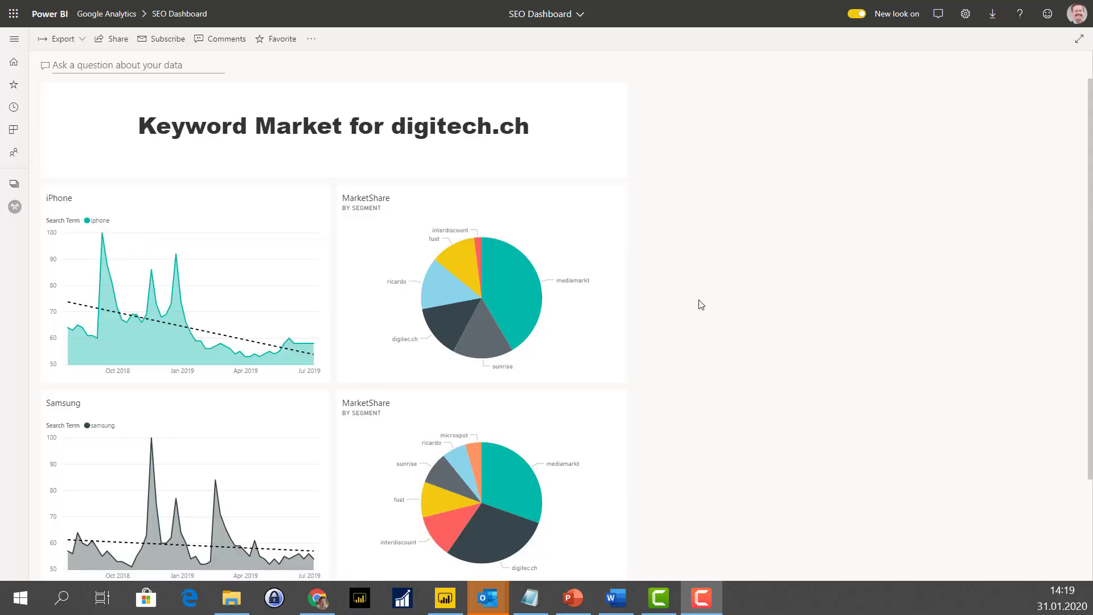
{"action": "mouse_move", "coordinate": [193, 336]}
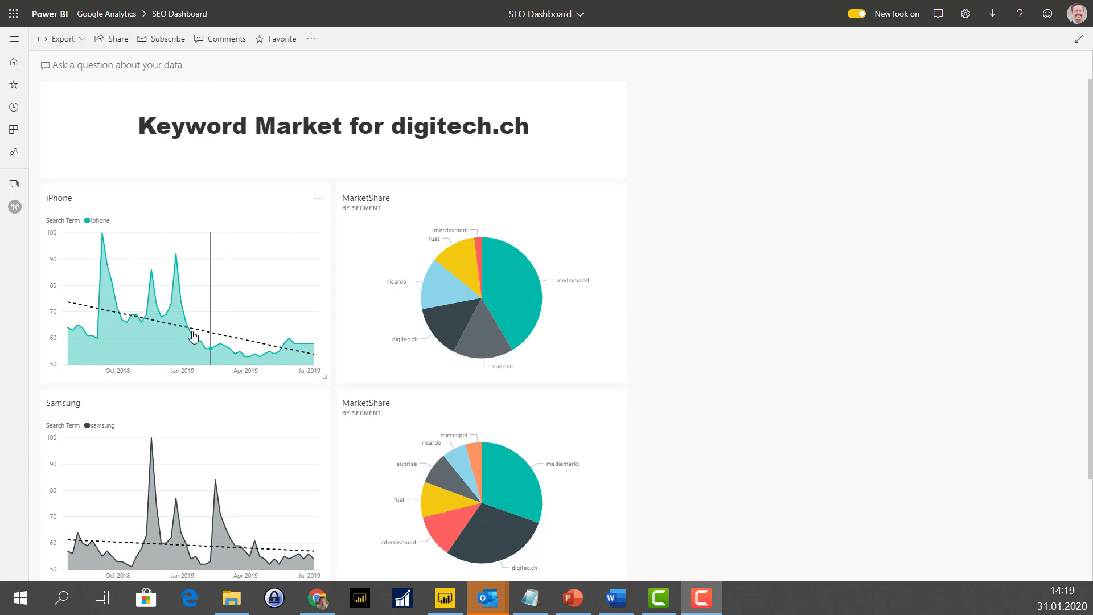
{"action": "mouse_move", "coordinate": [186, 341]}
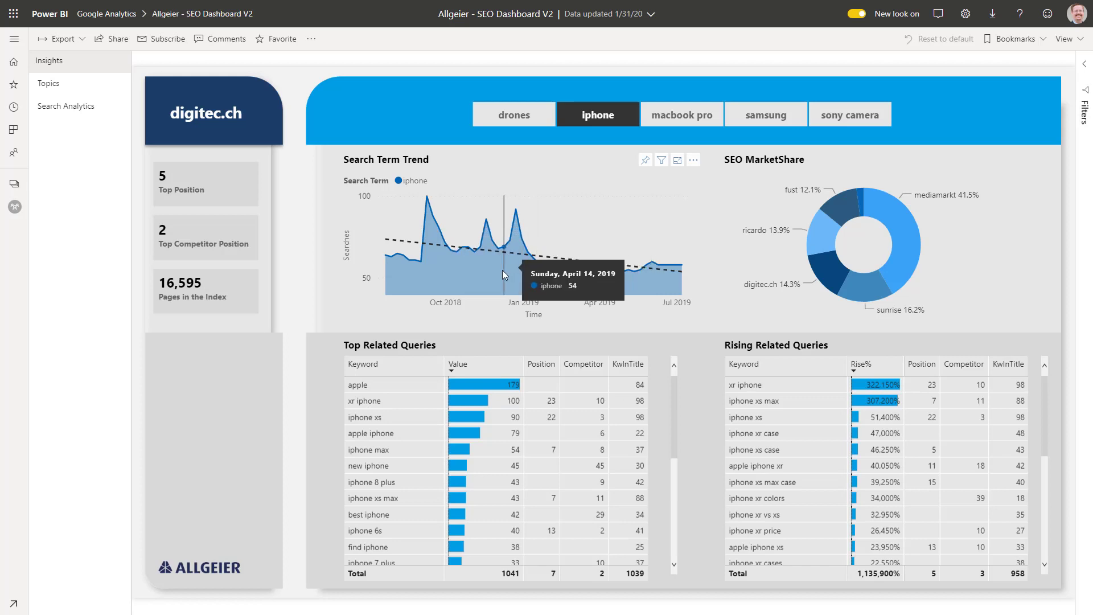
{"action": "mouse_move", "coordinate": [504, 275]}
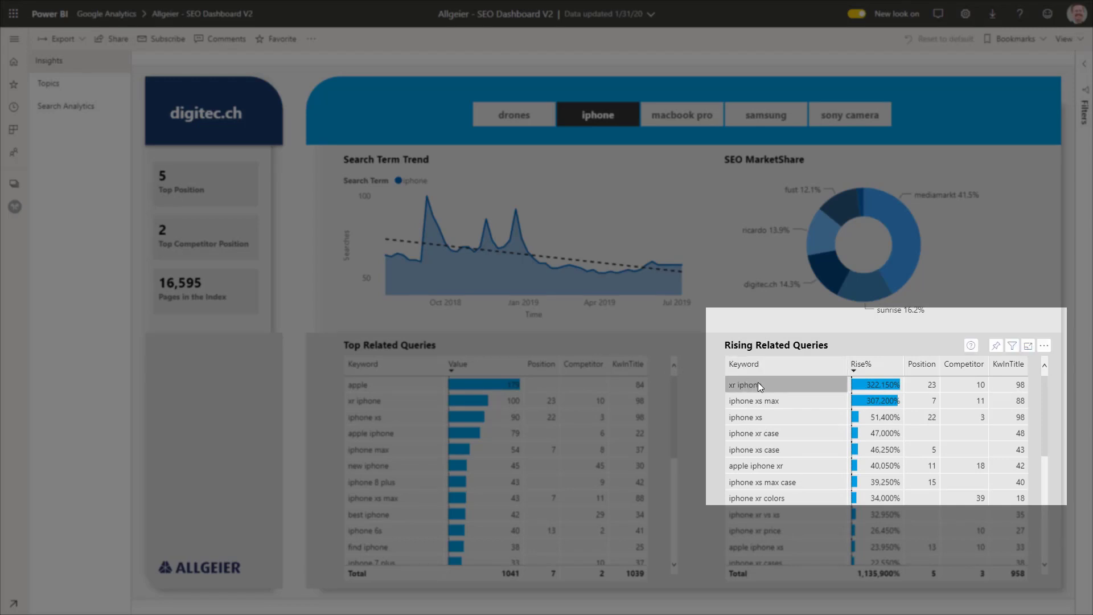
{"action": "mouse_move", "coordinate": [765, 387]}
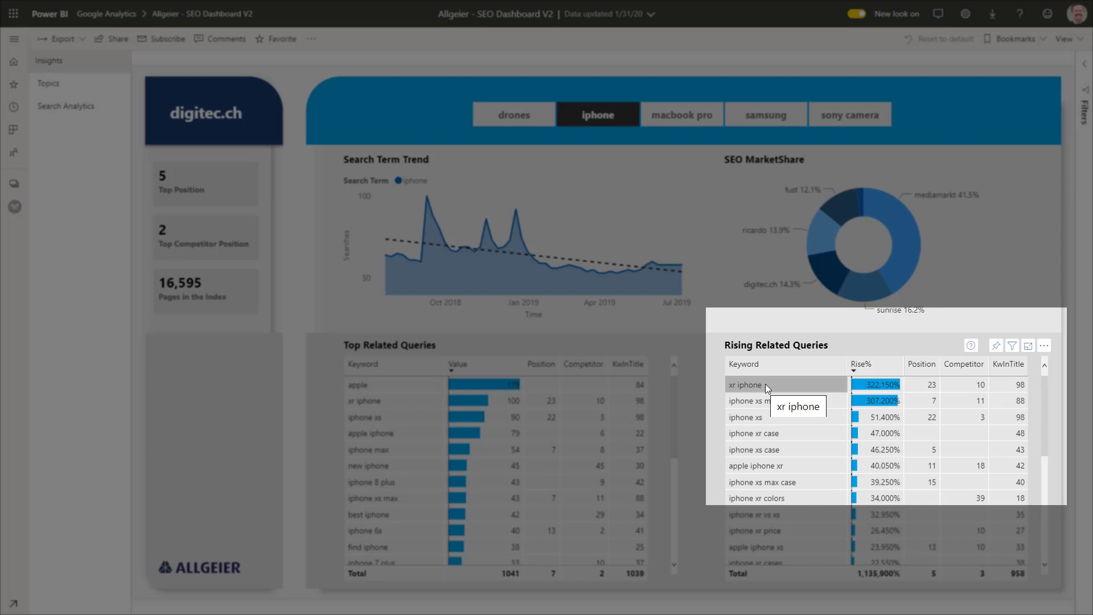
{"action": "mouse_move", "coordinate": [787, 450]}
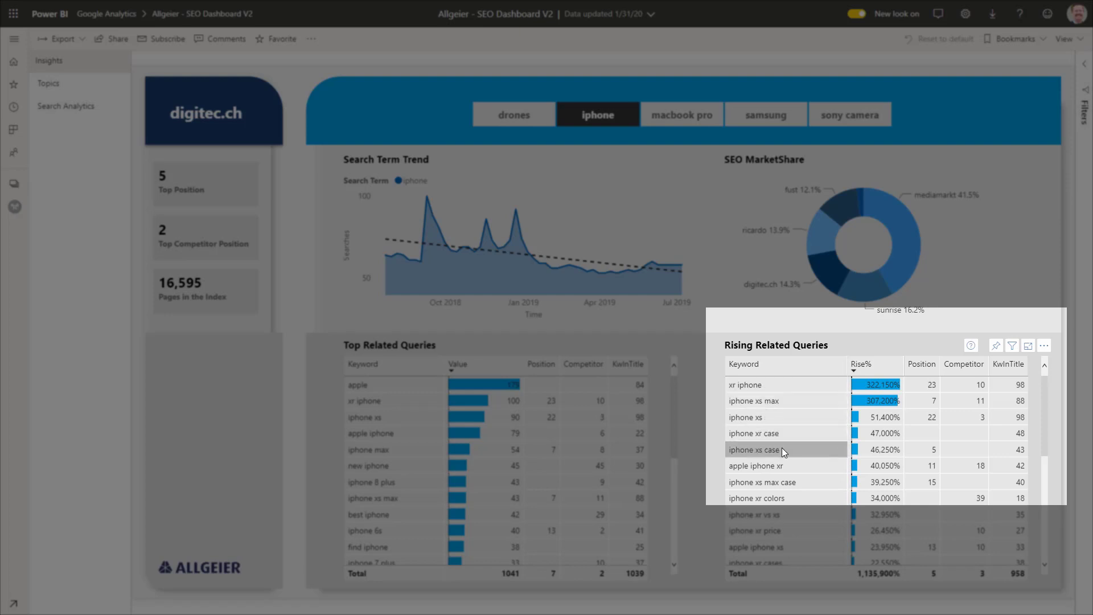
{"action": "mouse_move", "coordinate": [784, 450]}
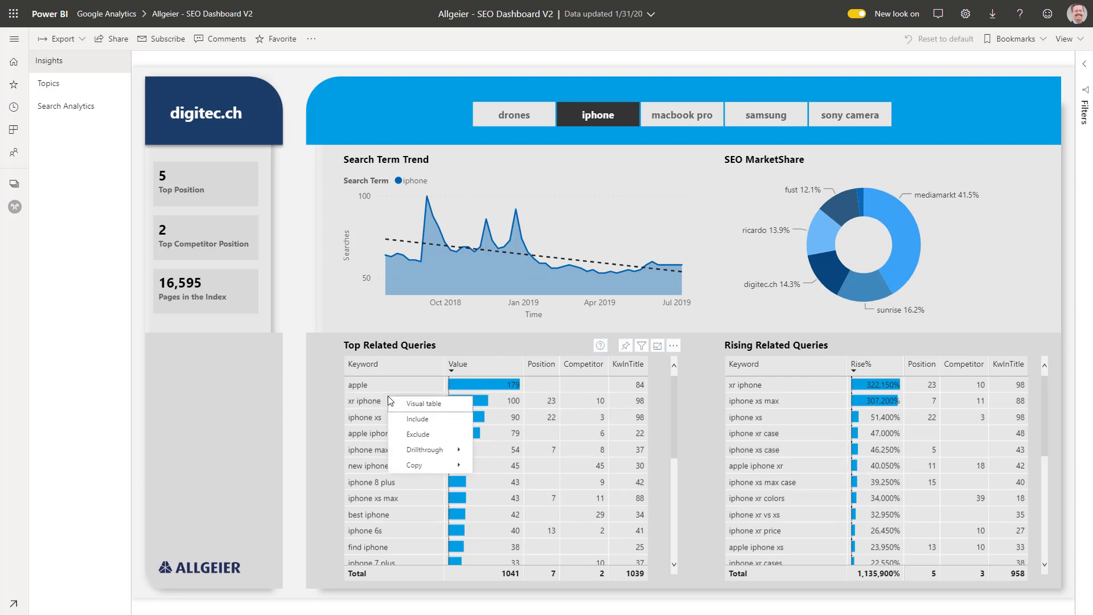
{"action": "mouse_move", "coordinate": [461, 451]}
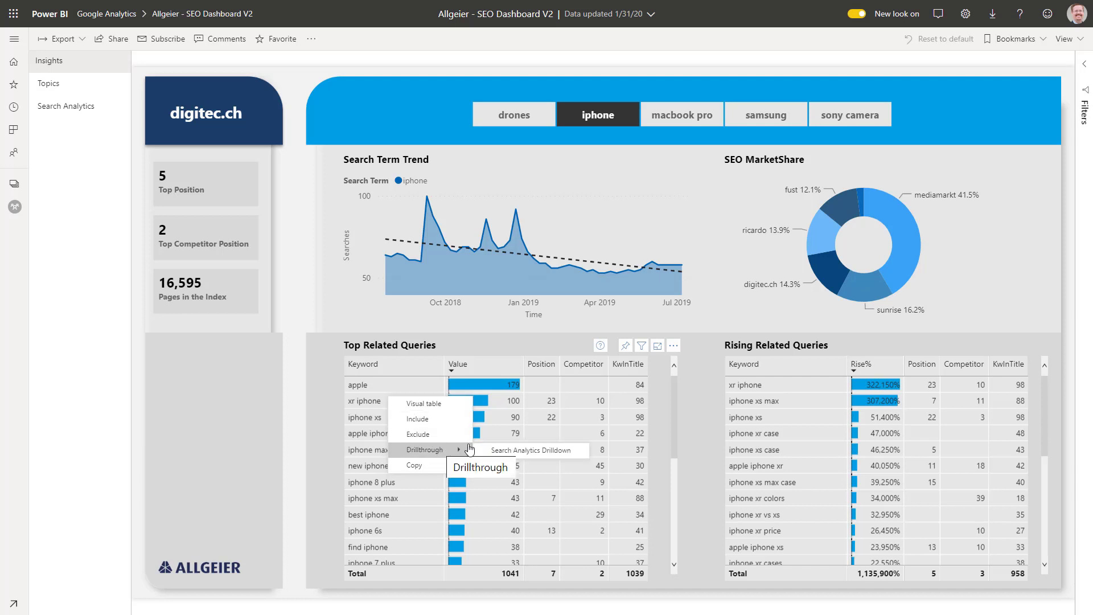
{"action": "mouse_move", "coordinate": [531, 450]}
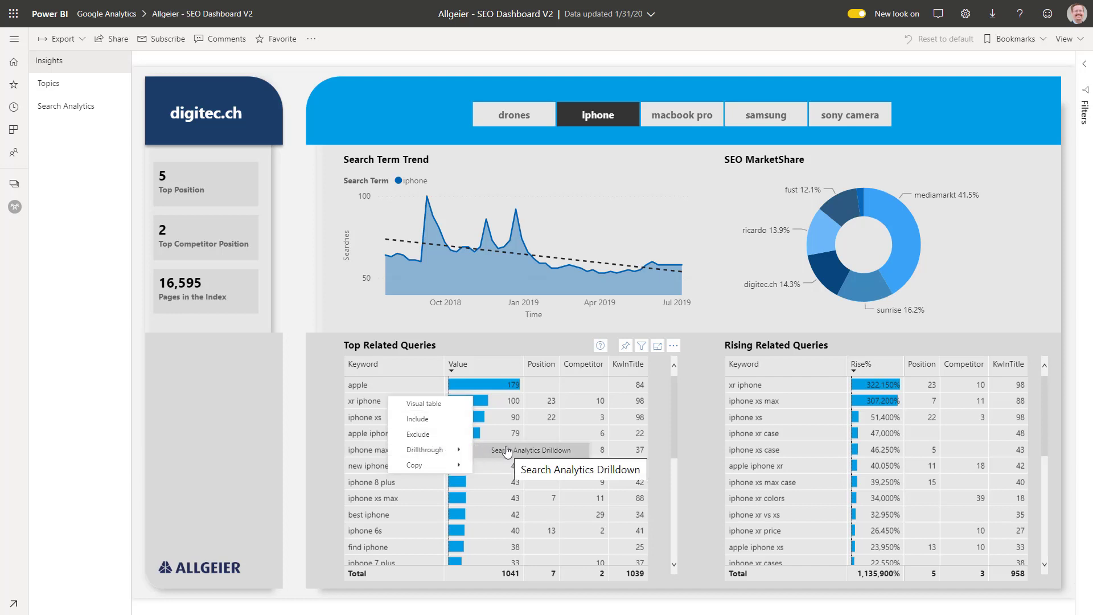
- Drill through to Search Analytics for 'xr iphone' and scroll through its search results
{"action": "left_click", "coordinate": [535, 450]}
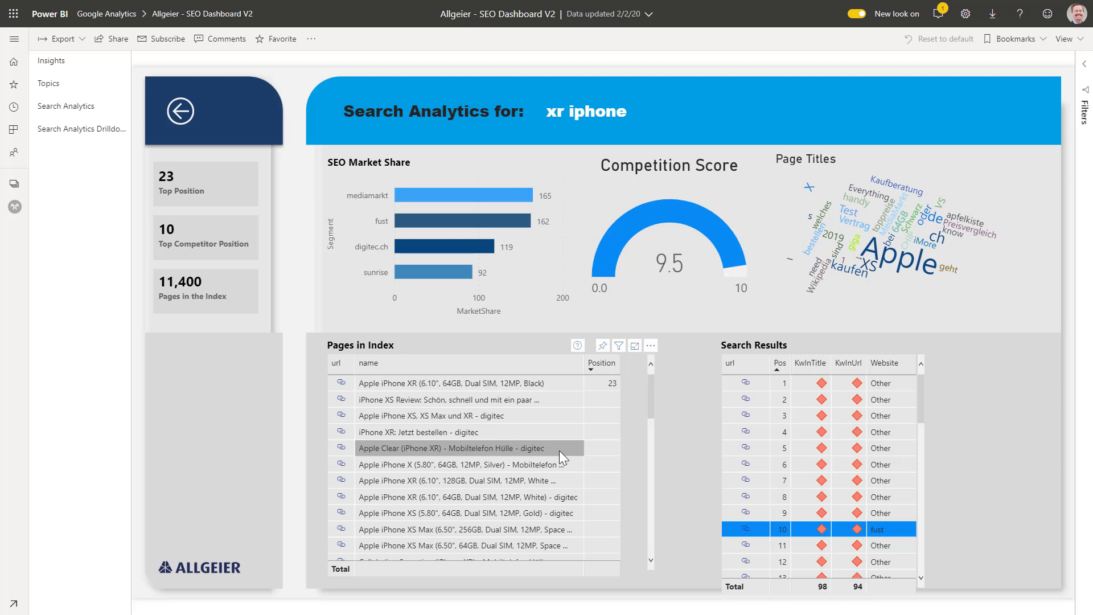
{"action": "mouse_move", "coordinate": [613, 440]}
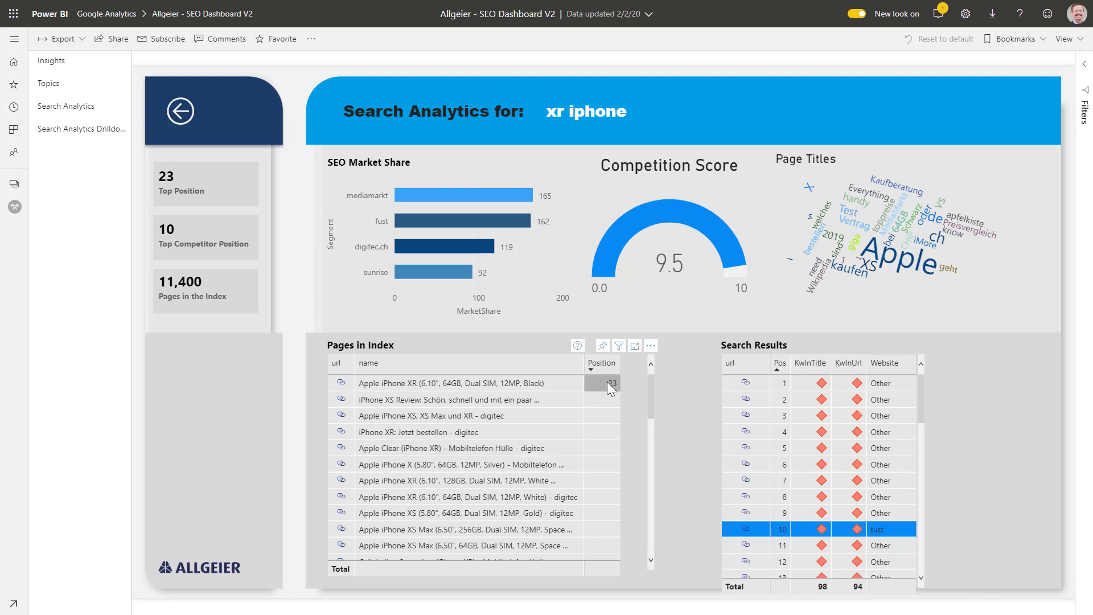
{"action": "mouse_move", "coordinate": [609, 385]}
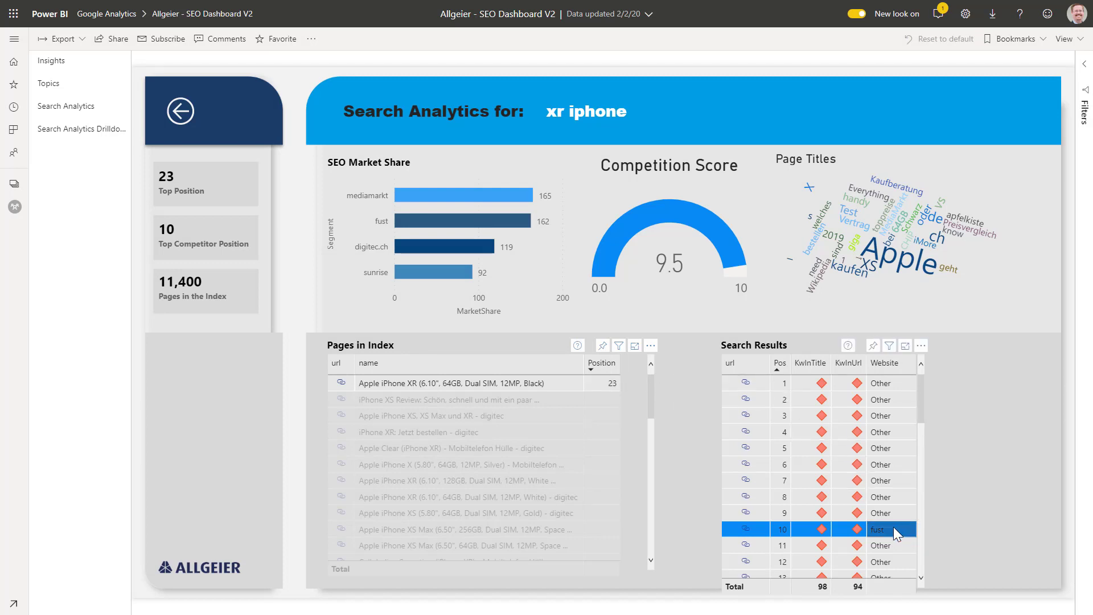
{"action": "mouse_move", "coordinate": [901, 534]}
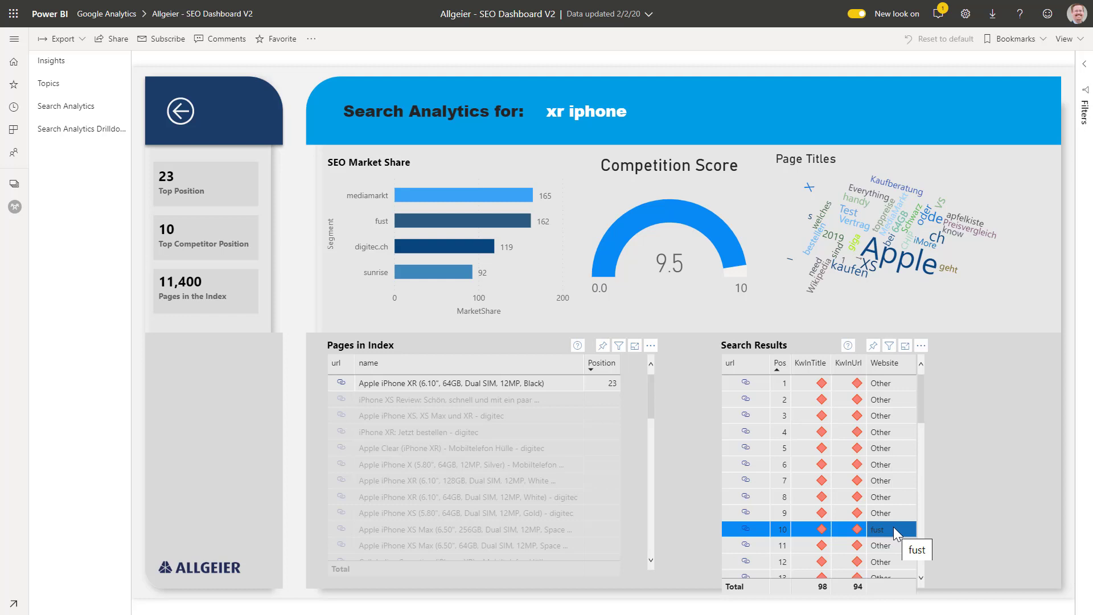
{"action": "scroll", "scroll_direction": "down", "scroll_amount": 3}
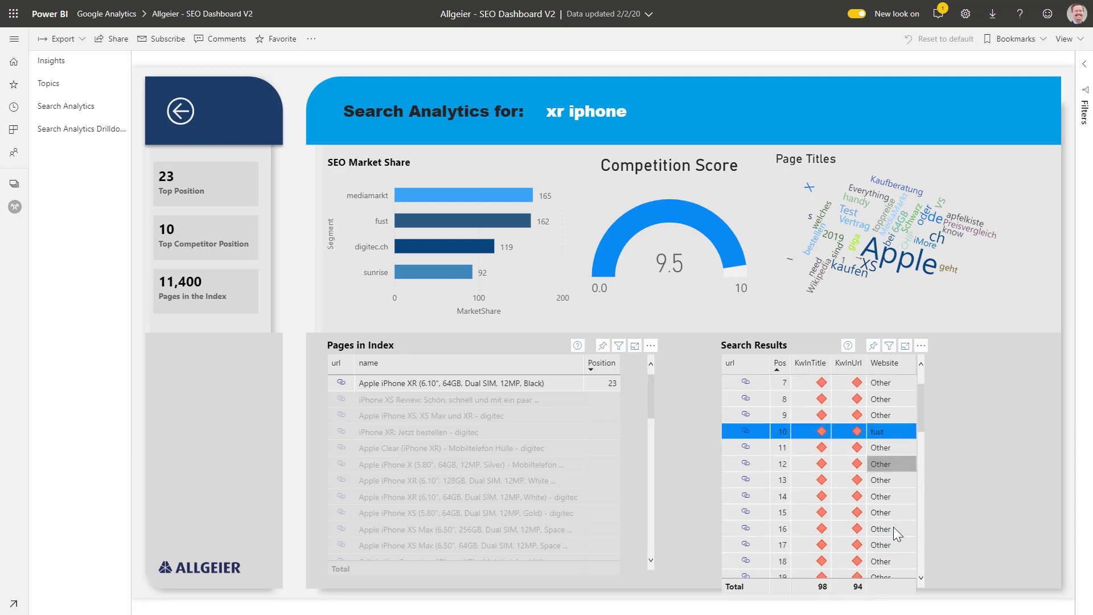
{"action": "scroll", "scroll_direction": "down", "scroll_amount": 3}
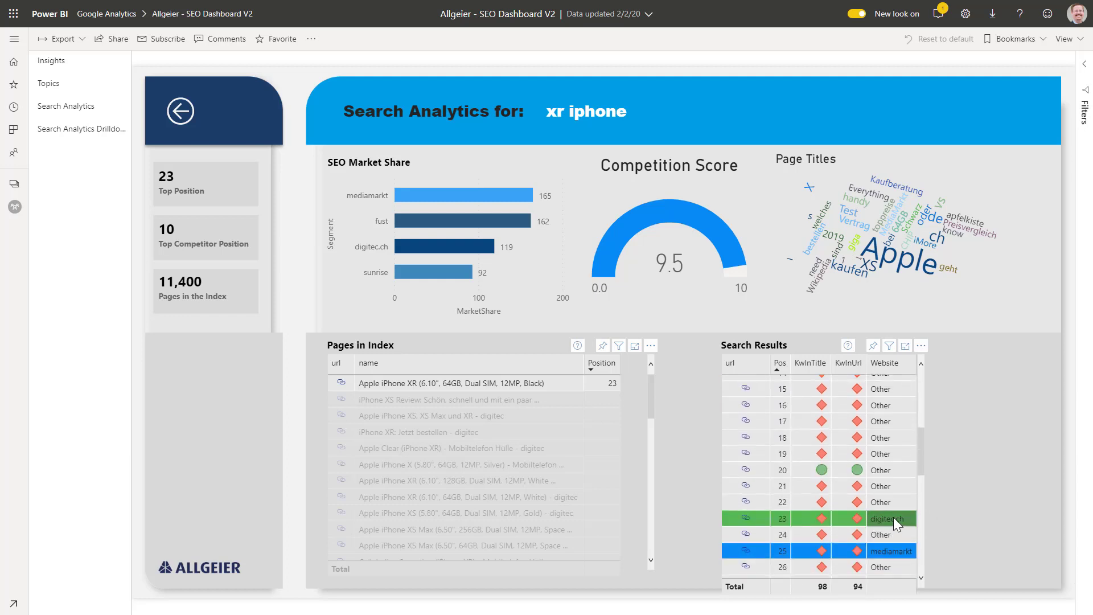
{"action": "scroll", "scroll_direction": "down", "scroll_amount": 3}
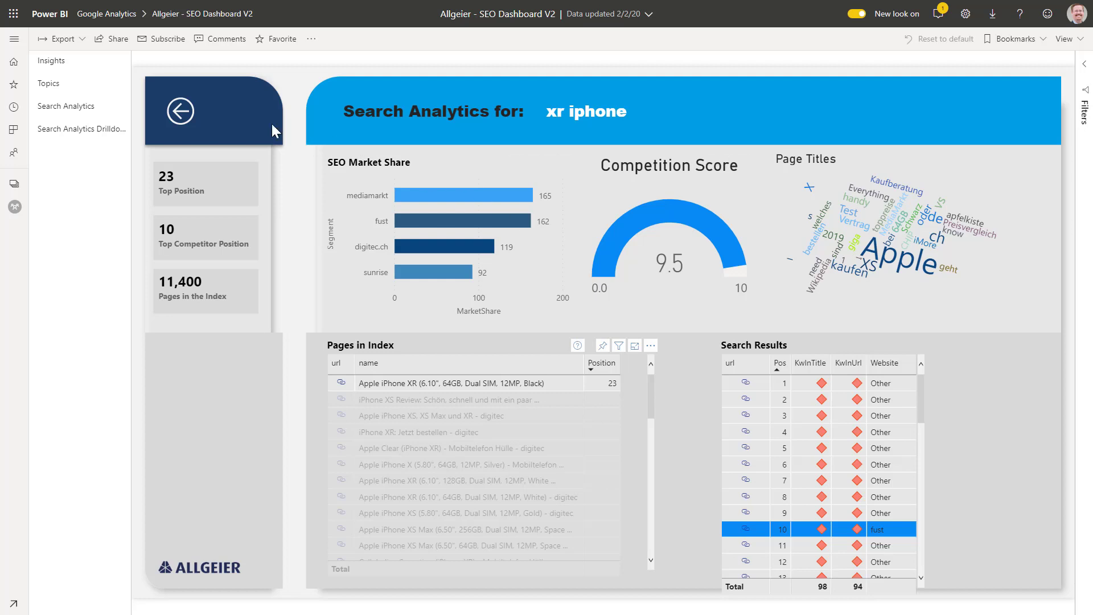
{"action": "mouse_move", "coordinate": [181, 113]}
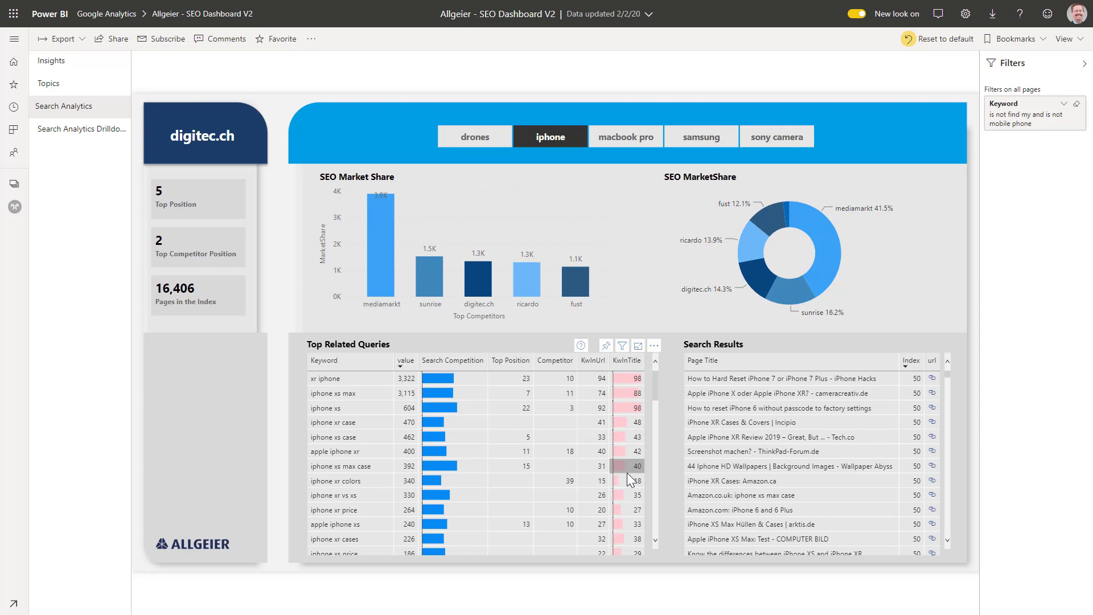
{"action": "mouse_move", "coordinate": [631, 484]}
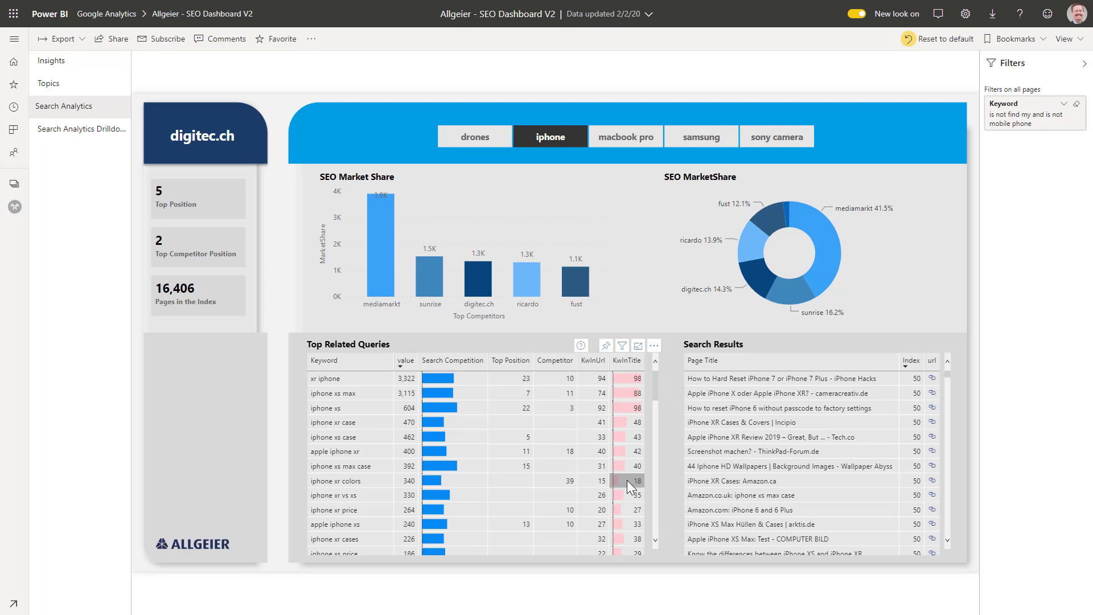
{"action": "mouse_move", "coordinate": [631, 485]}
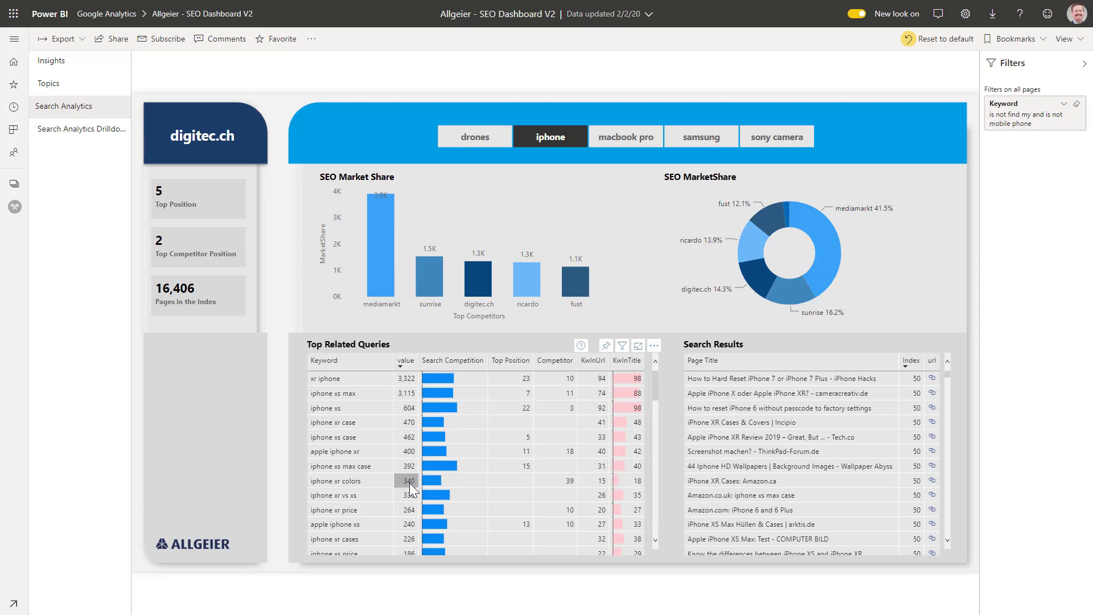
{"action": "mouse_move", "coordinate": [410, 484]}
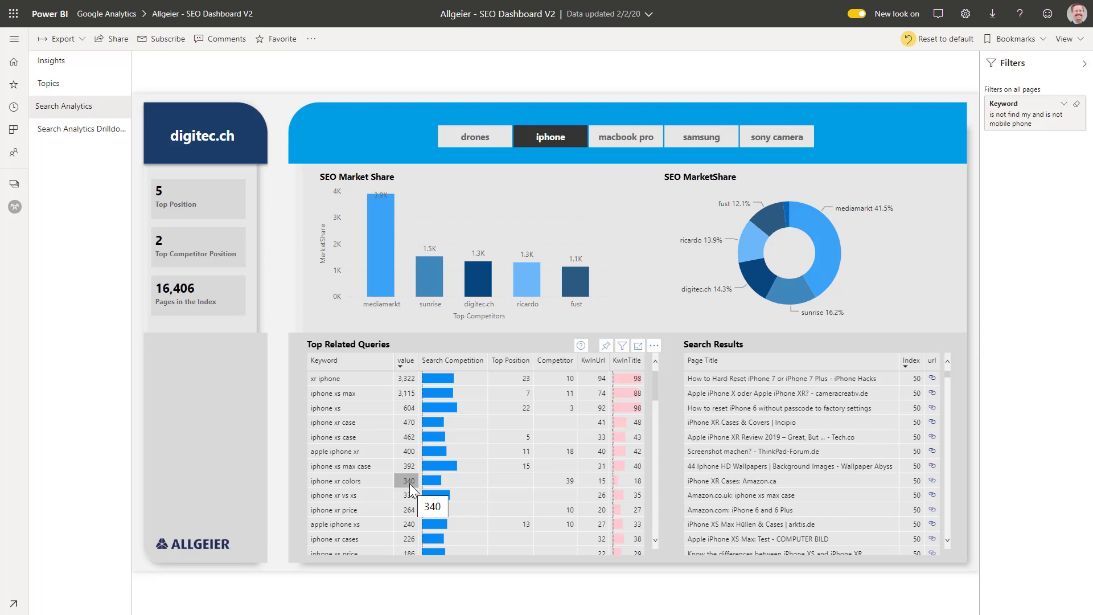
{"action": "mouse_move", "coordinate": [595, 481]}
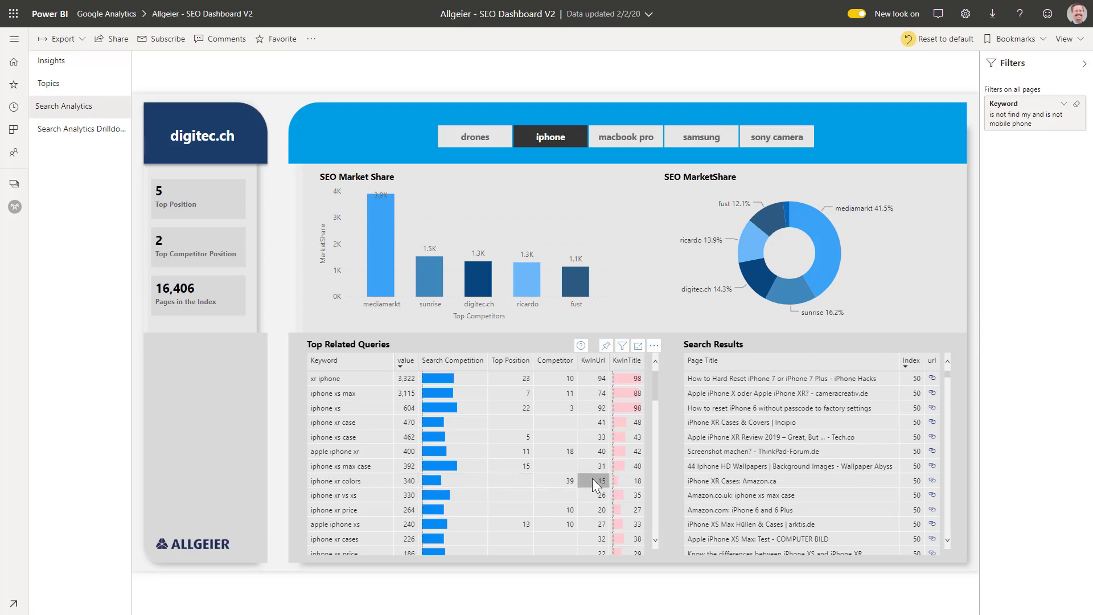
{"action": "mouse_move", "coordinate": [598, 483]}
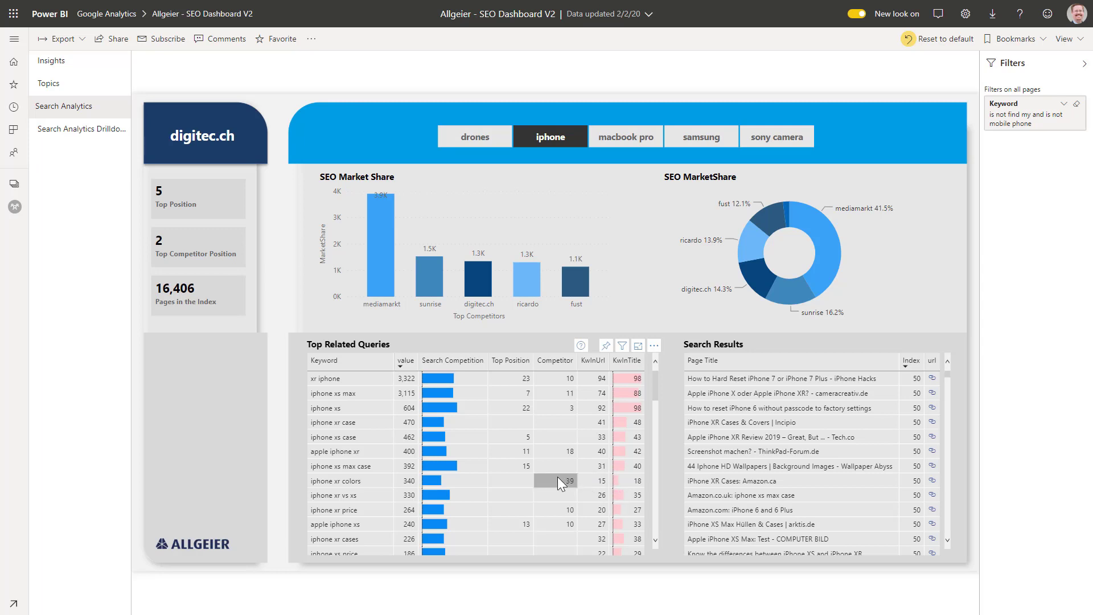
{"action": "mouse_move", "coordinate": [559, 483]}
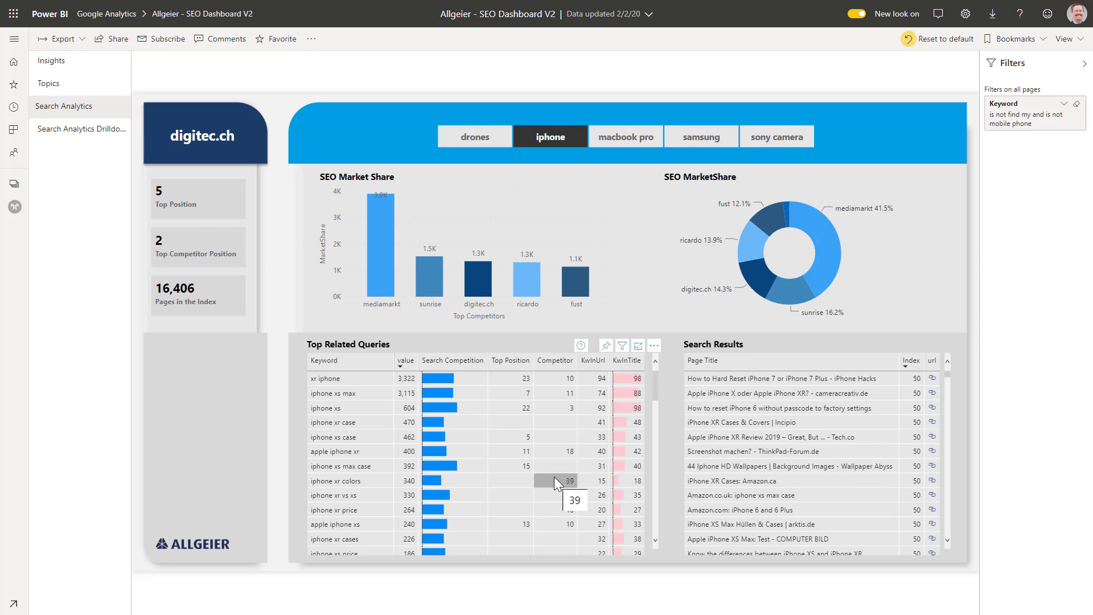
{"action": "mouse_move", "coordinate": [553, 490]}
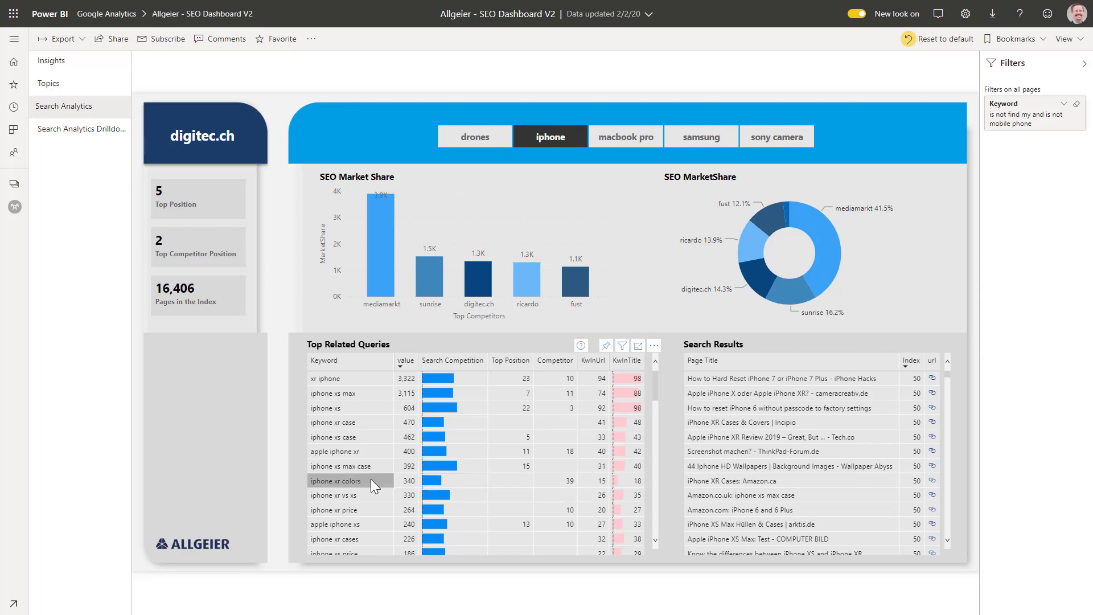
- Drill through to Search Analytics Drilldown for the 'iphone xr colors' query
{"action": "right_click", "coordinate": [336, 481]}
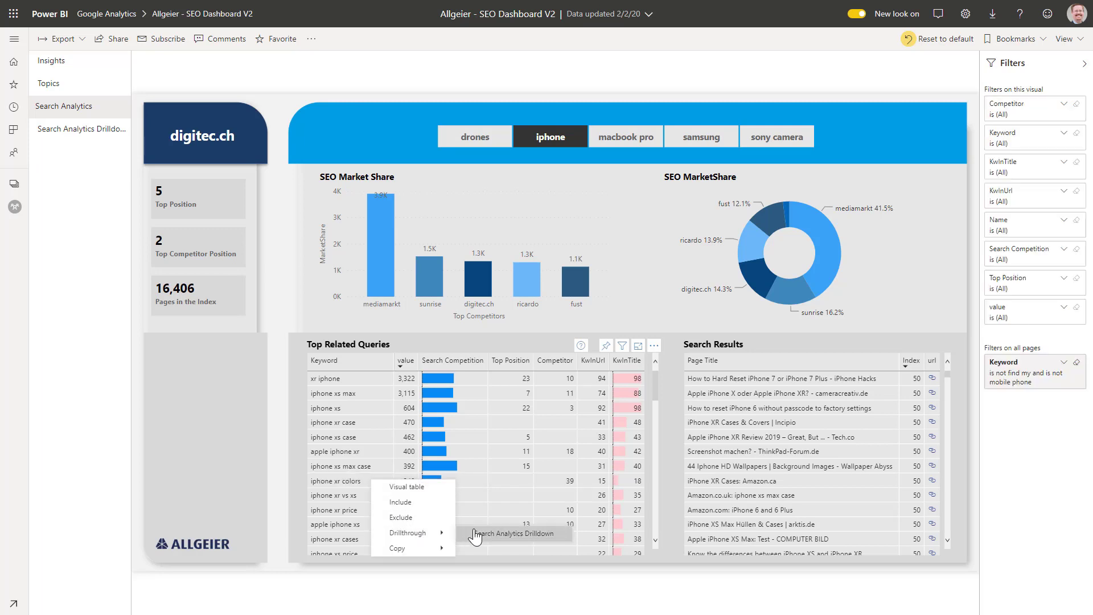
{"action": "left_click", "coordinate": [512, 534]}
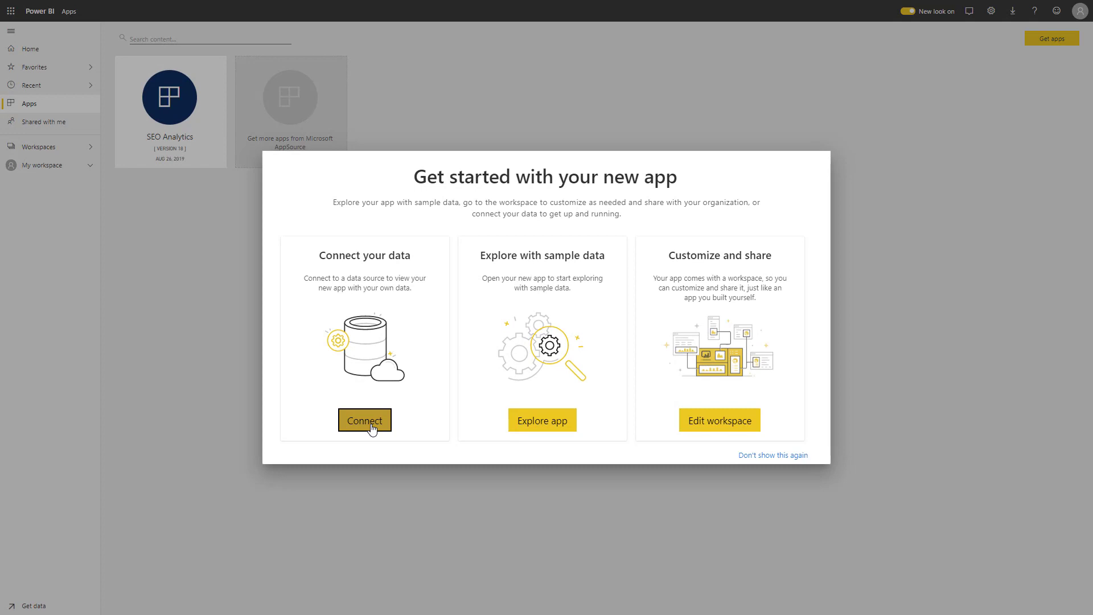
- Open Connect to SEO Analytics and review the competition, company, token, geography and TrendGeo fields
{"action": "left_click", "coordinate": [364, 420]}
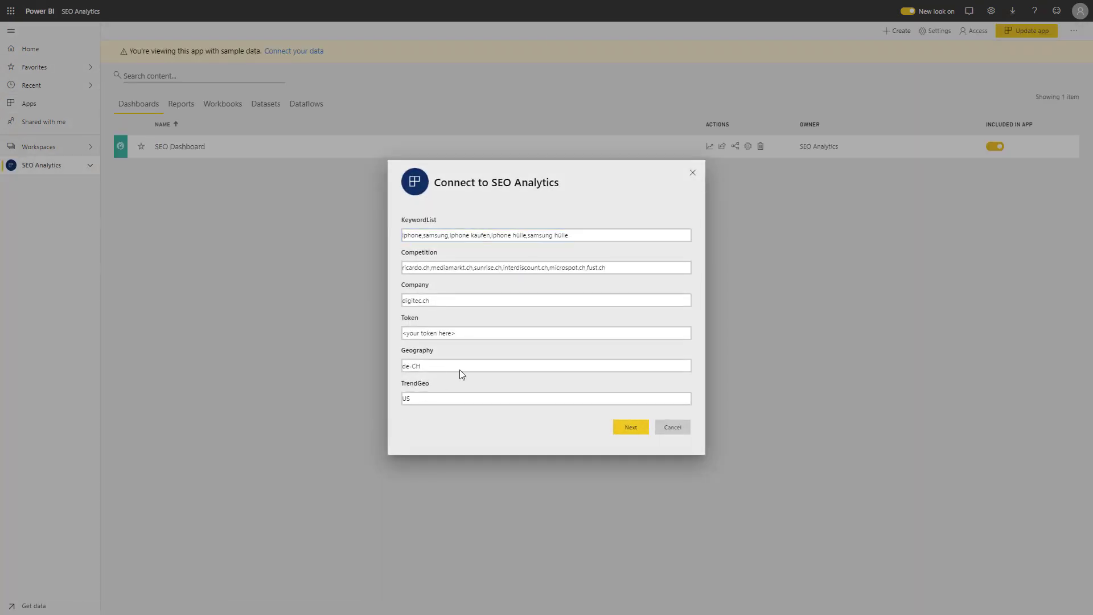
{"action": "left_click", "coordinate": [582, 235]}
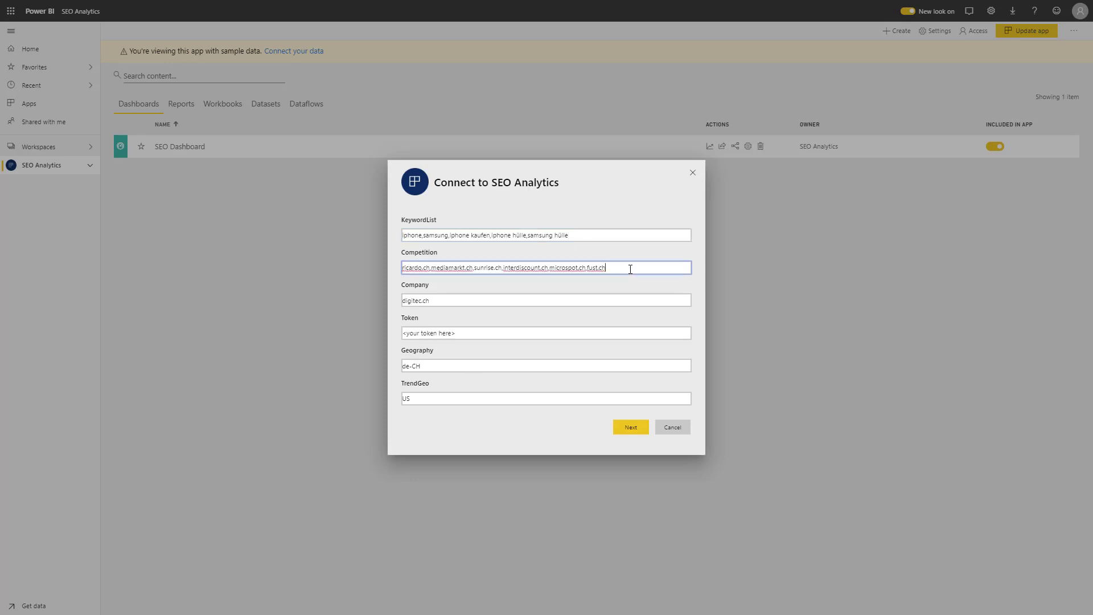
{"action": "left_click", "coordinate": [545, 300]}
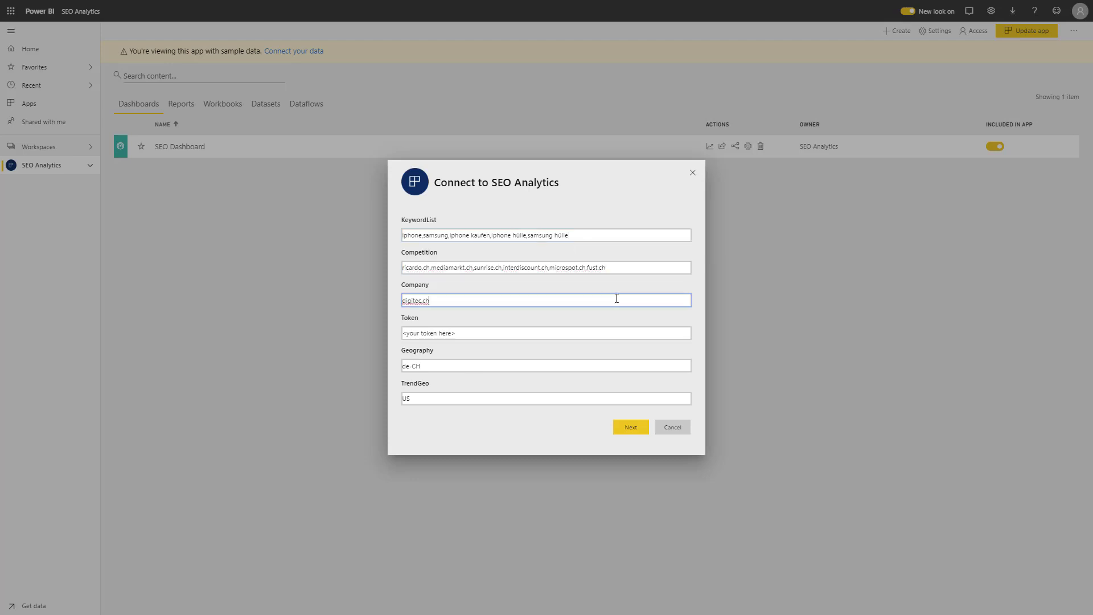
{"action": "left_click", "coordinate": [546, 333]}
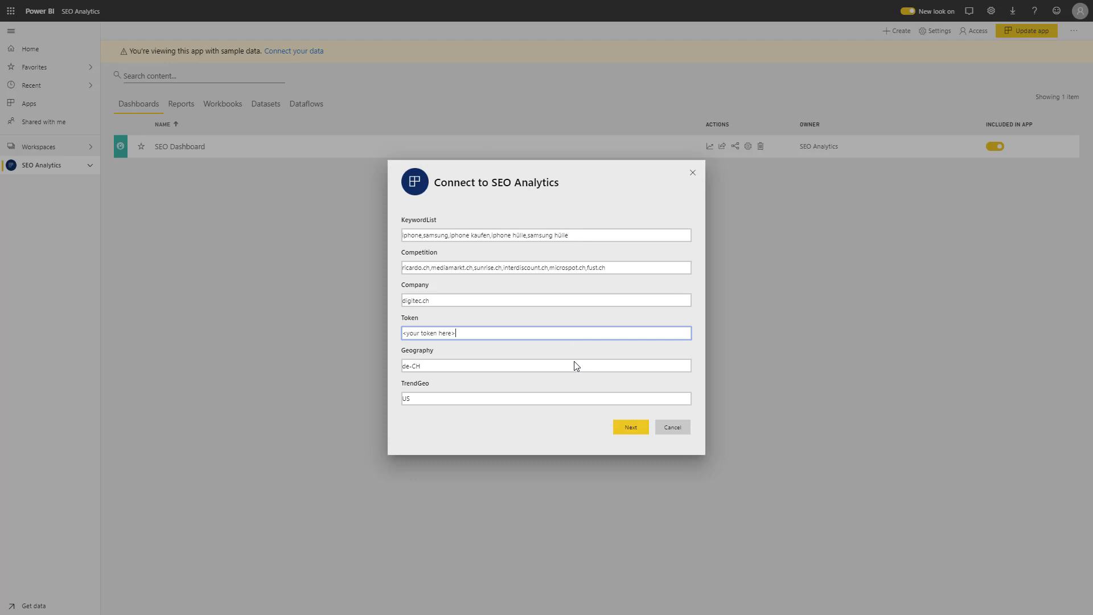
{"action": "left_click", "coordinate": [572, 366]}
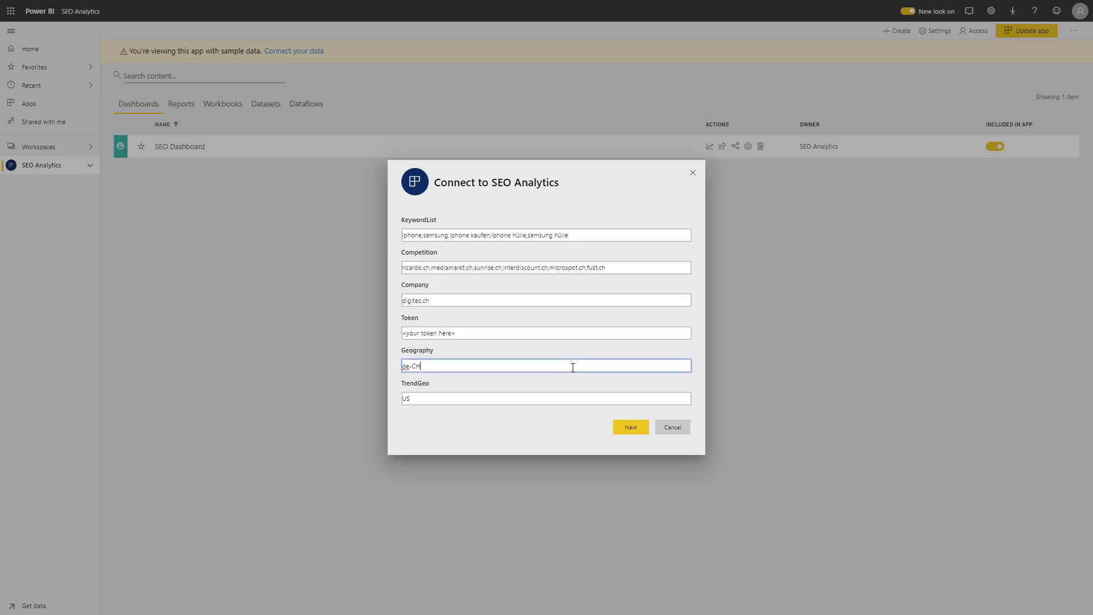
{"action": "mouse_move", "coordinate": [554, 365]}
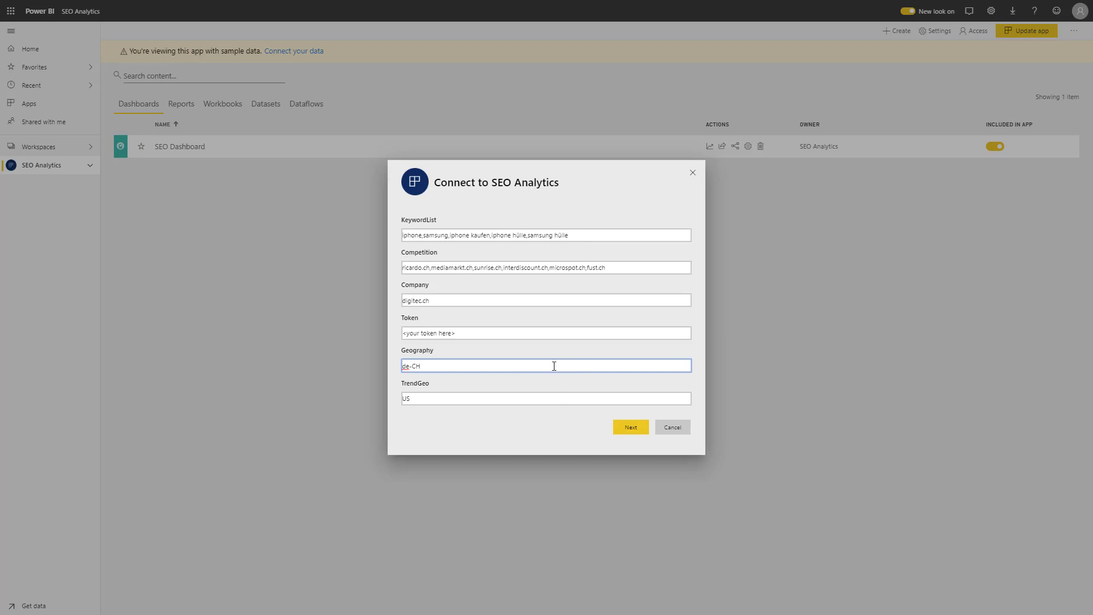
{"action": "left_click", "coordinate": [563, 398]}
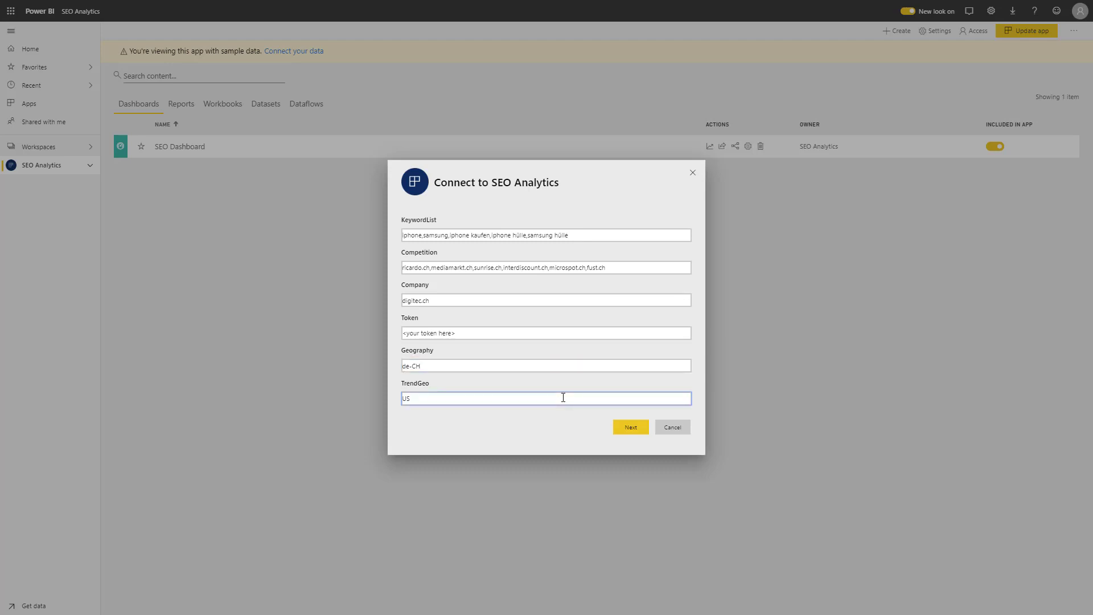